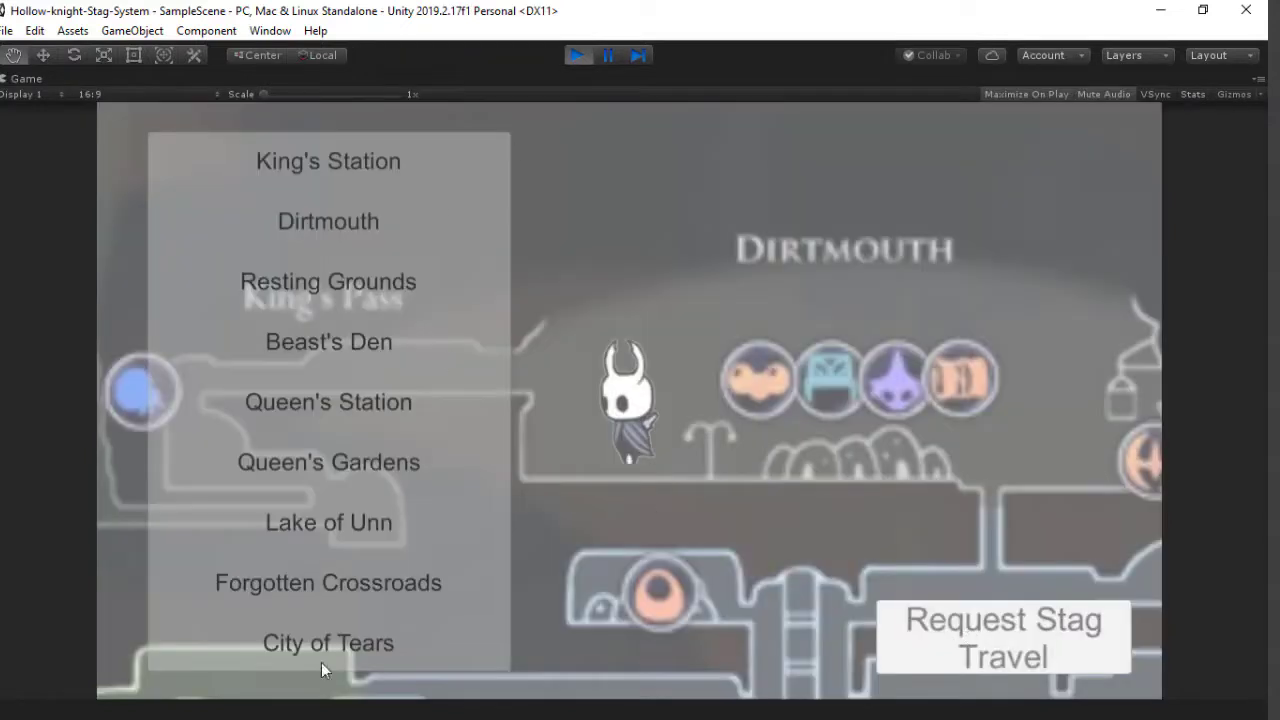
mouse_move(964, 576)
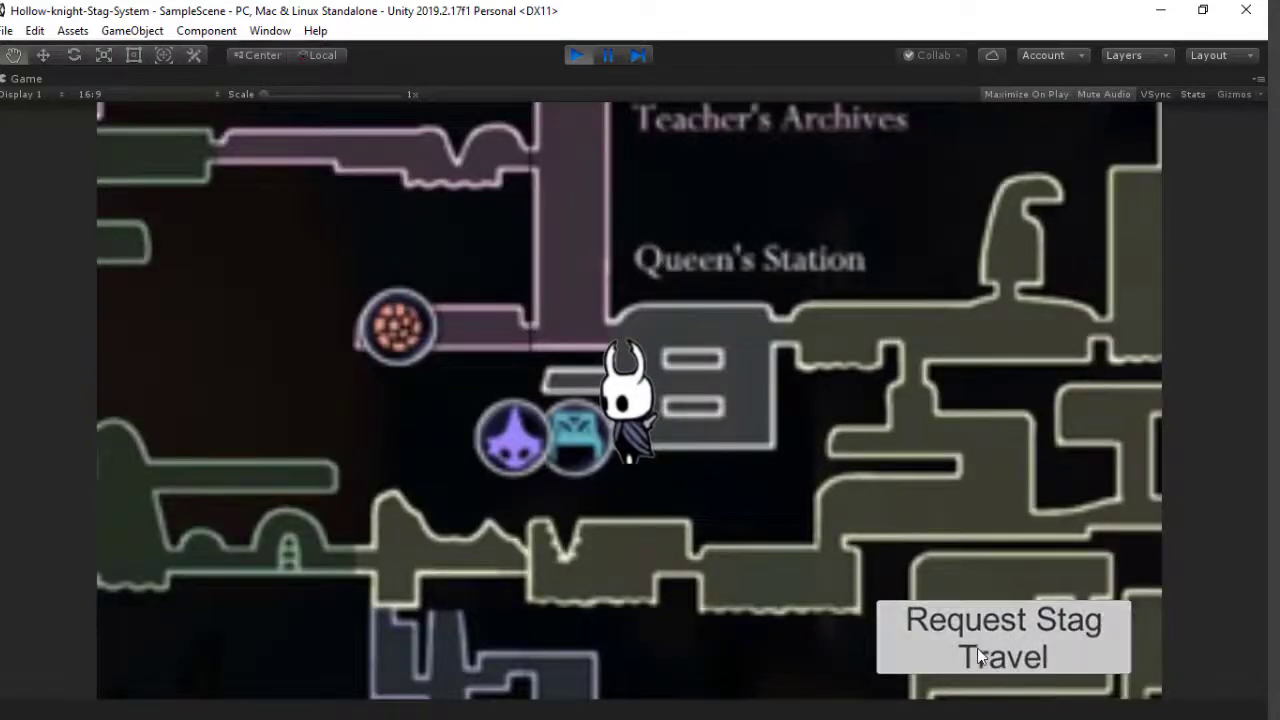
Request stag travel and pick a station from the list to move the Knight there
left_click(1000, 636)
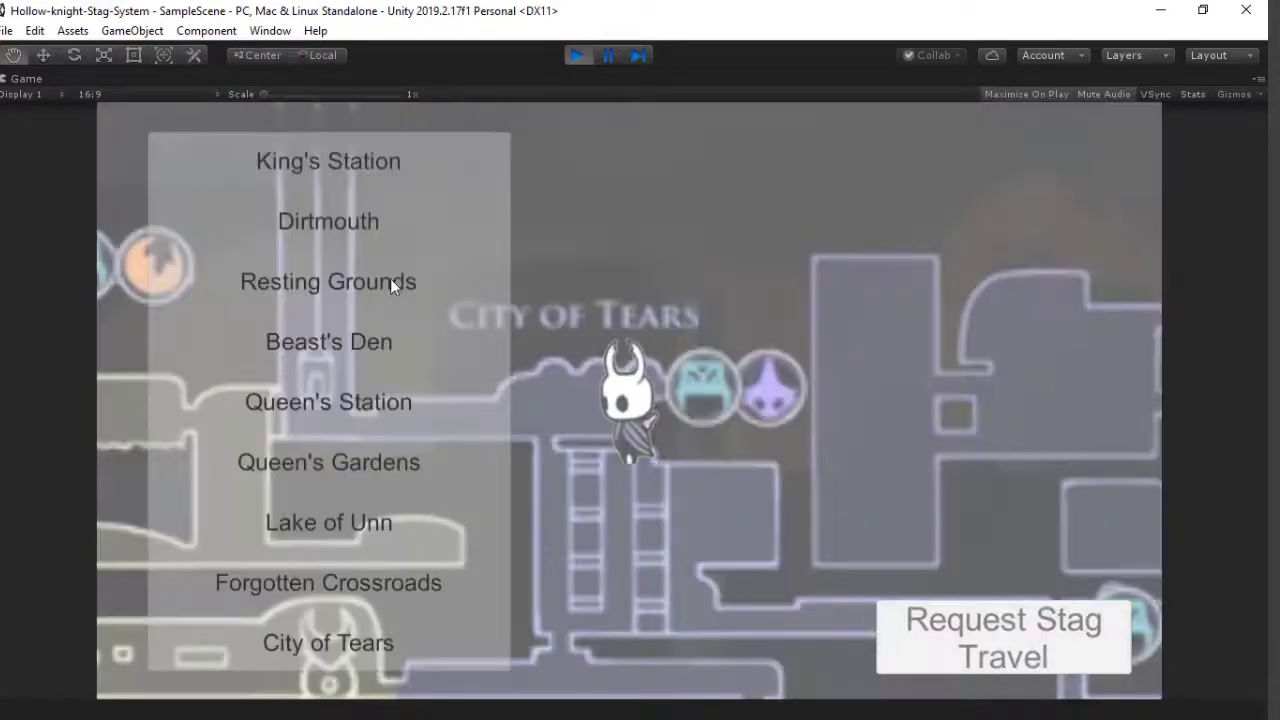
left_click(328, 280)
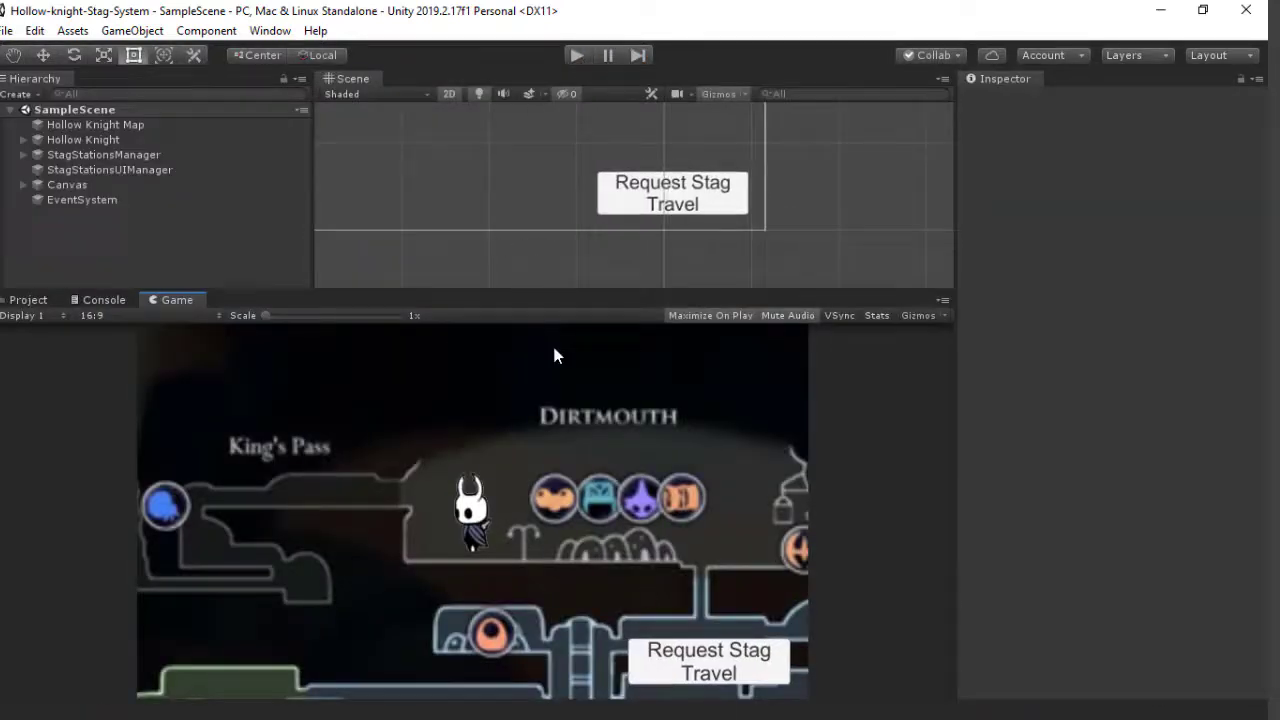
Reveal the Canvas children in the Hierarchy and select the TravelPanel object
left_click(92, 216)
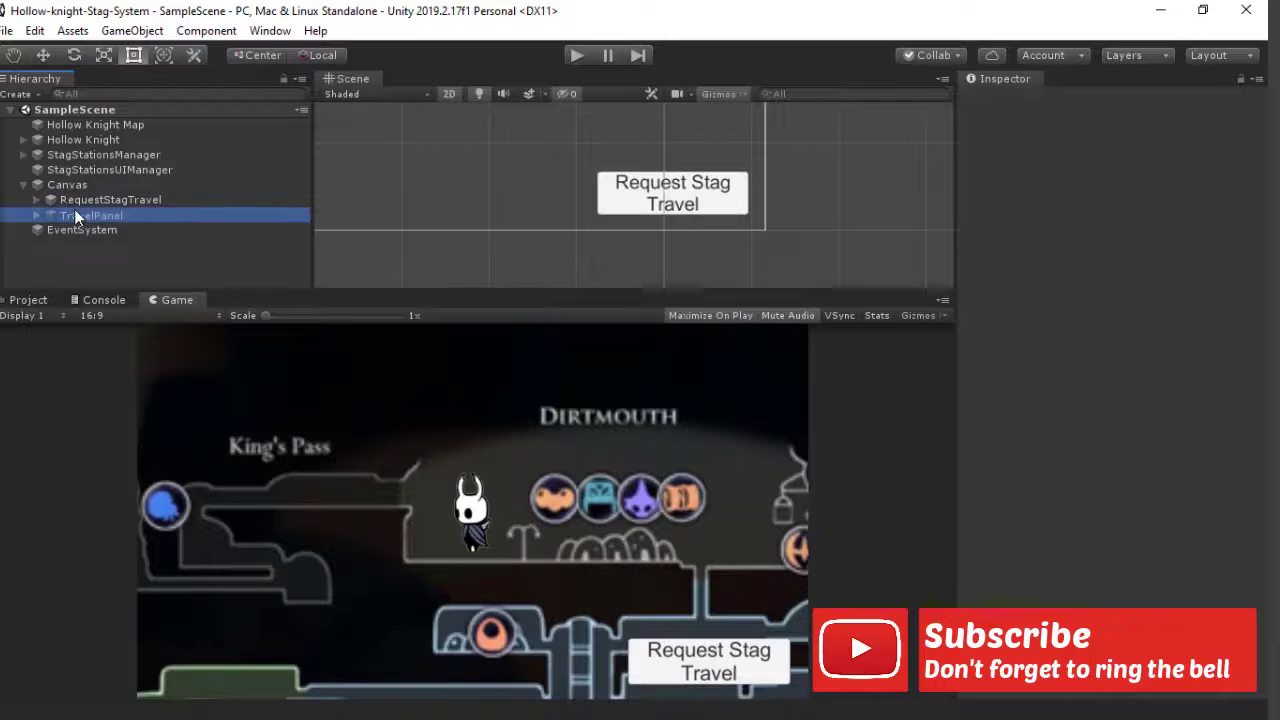
left_click(110, 200)
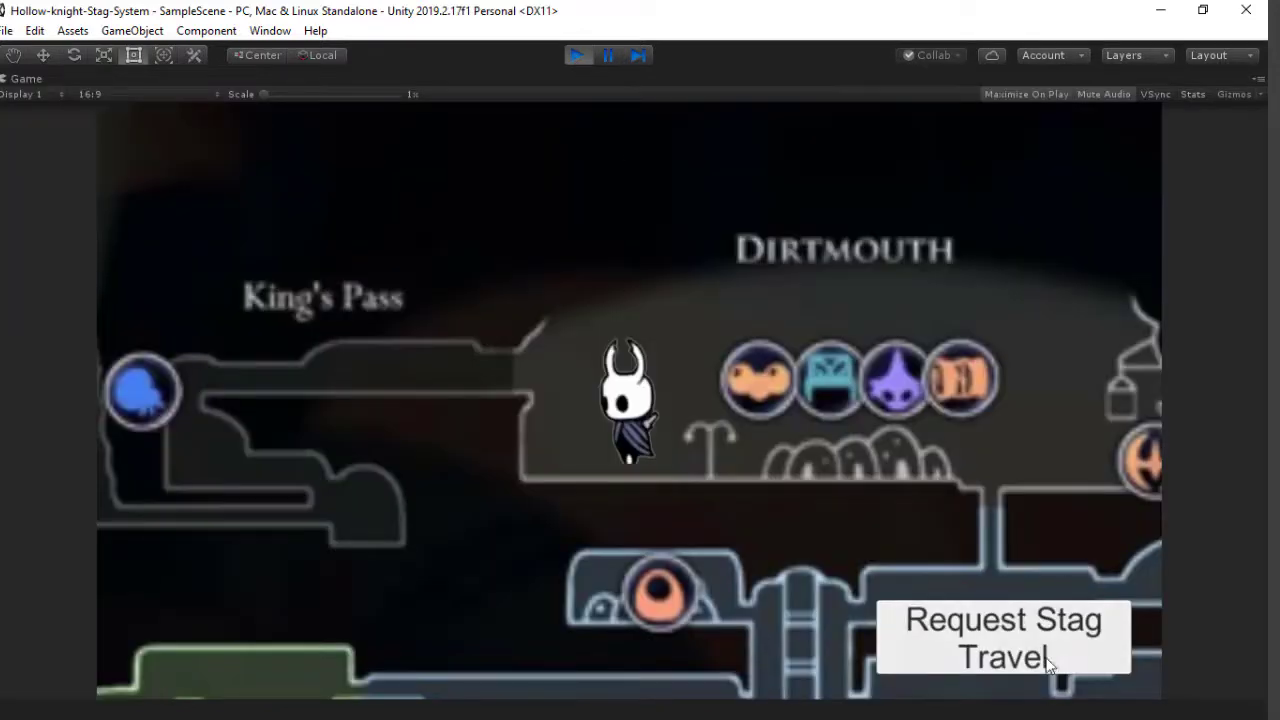
Show the stag station list via the Request Stag Travel button over the Dirtmouth map
left_click(1002, 636)
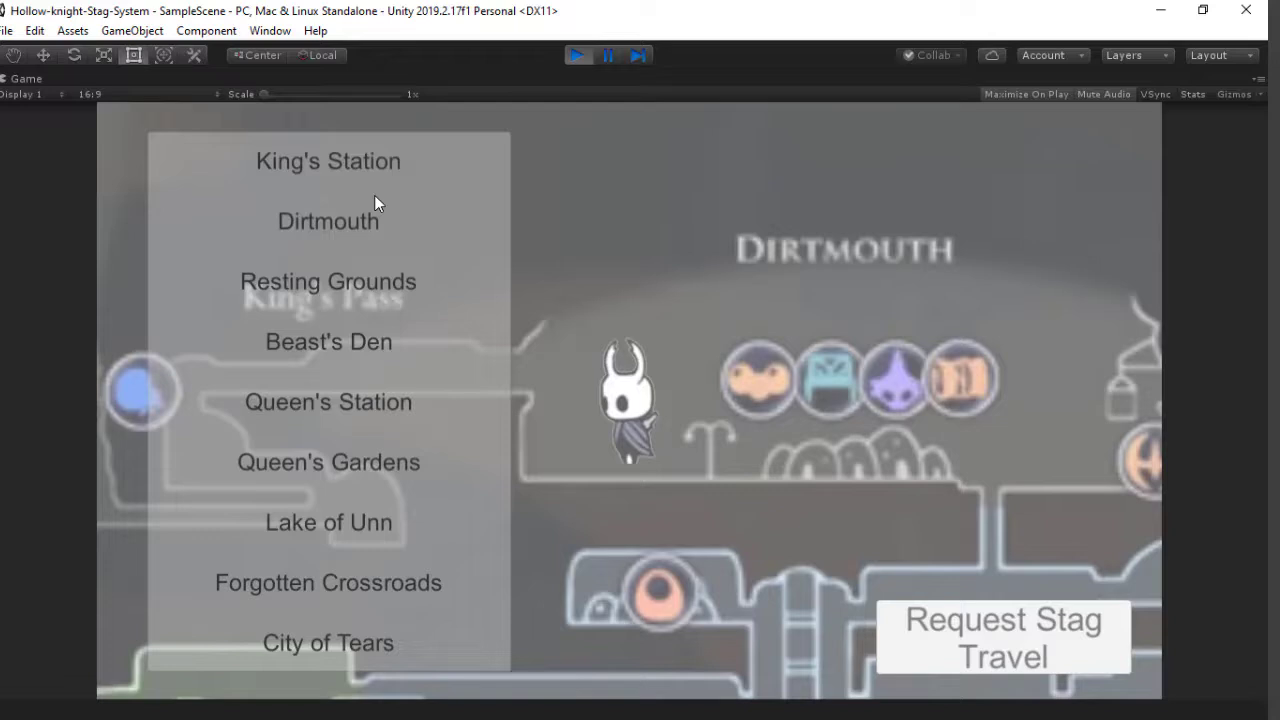
mouse_move(376, 156)
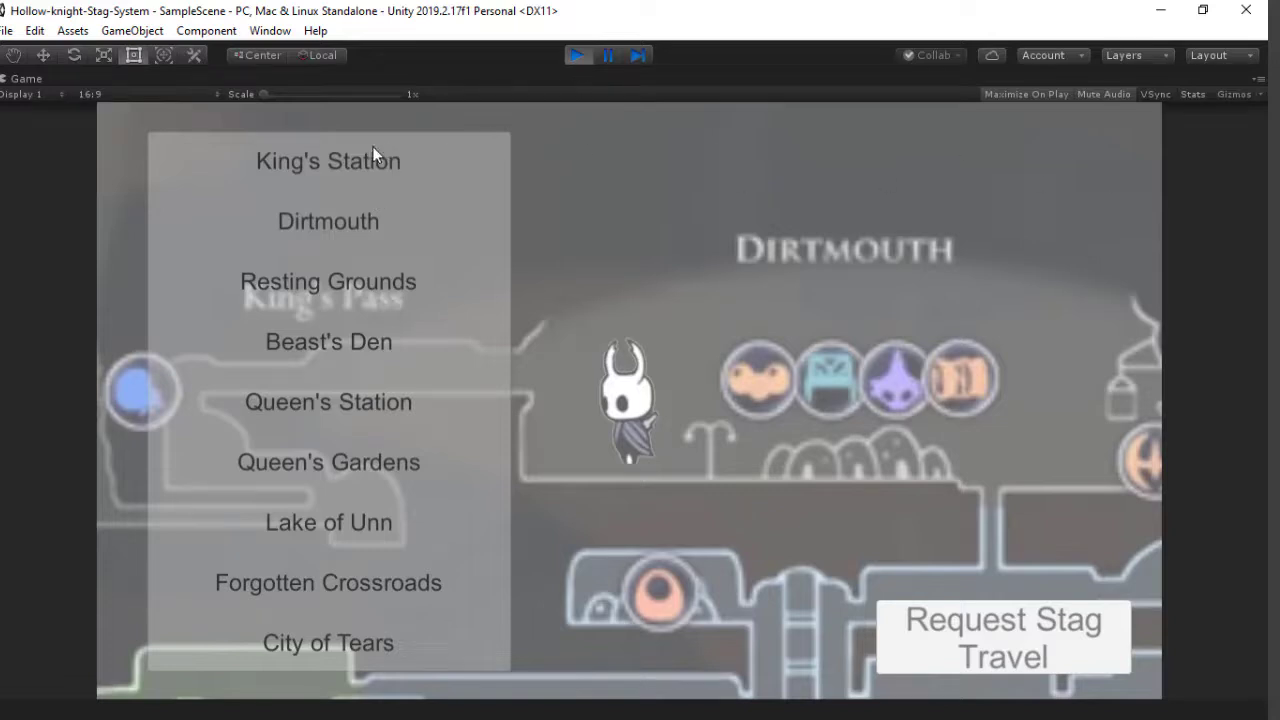
mouse_move(238, 322)
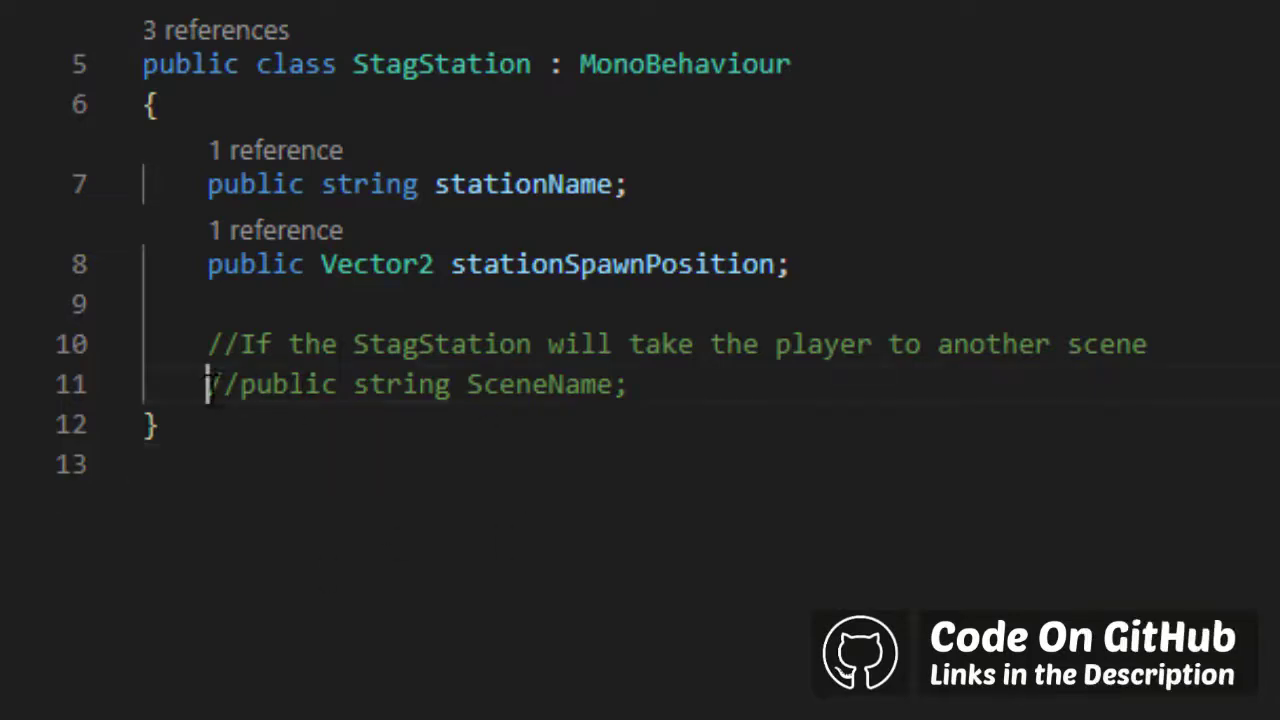
left_click_drag(210, 384, 280, 384)
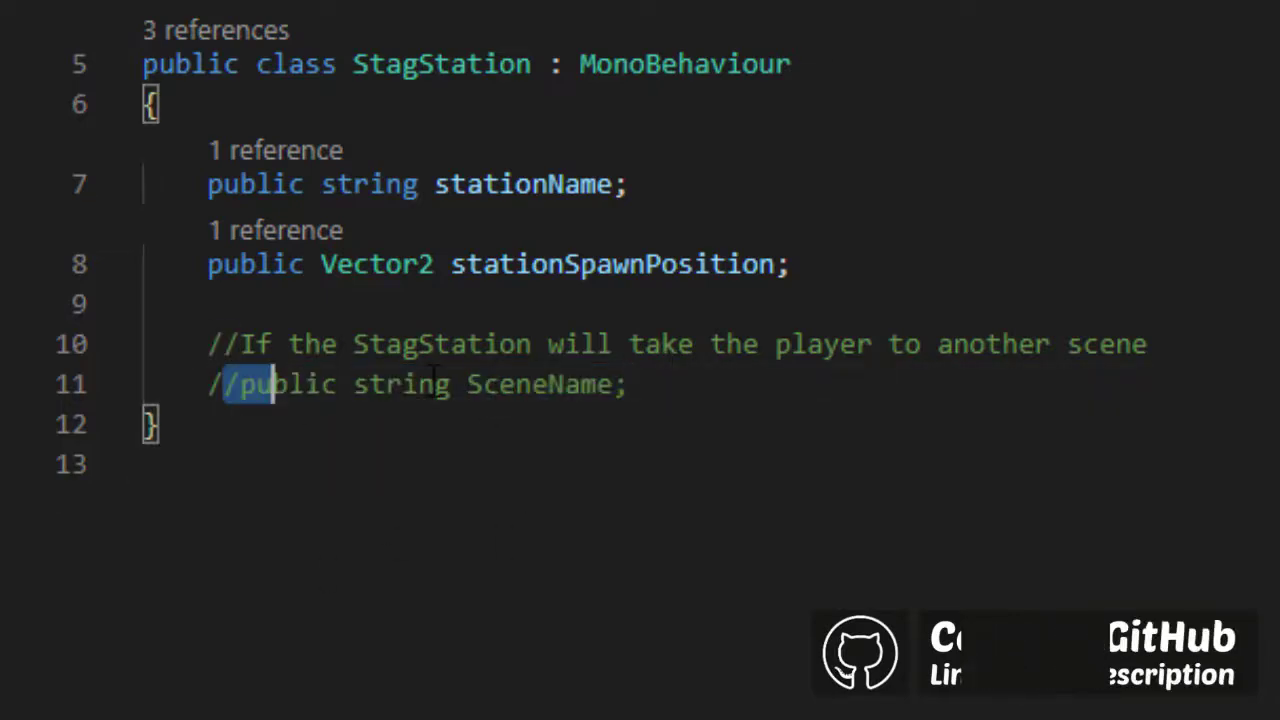
left_click(320, 384)
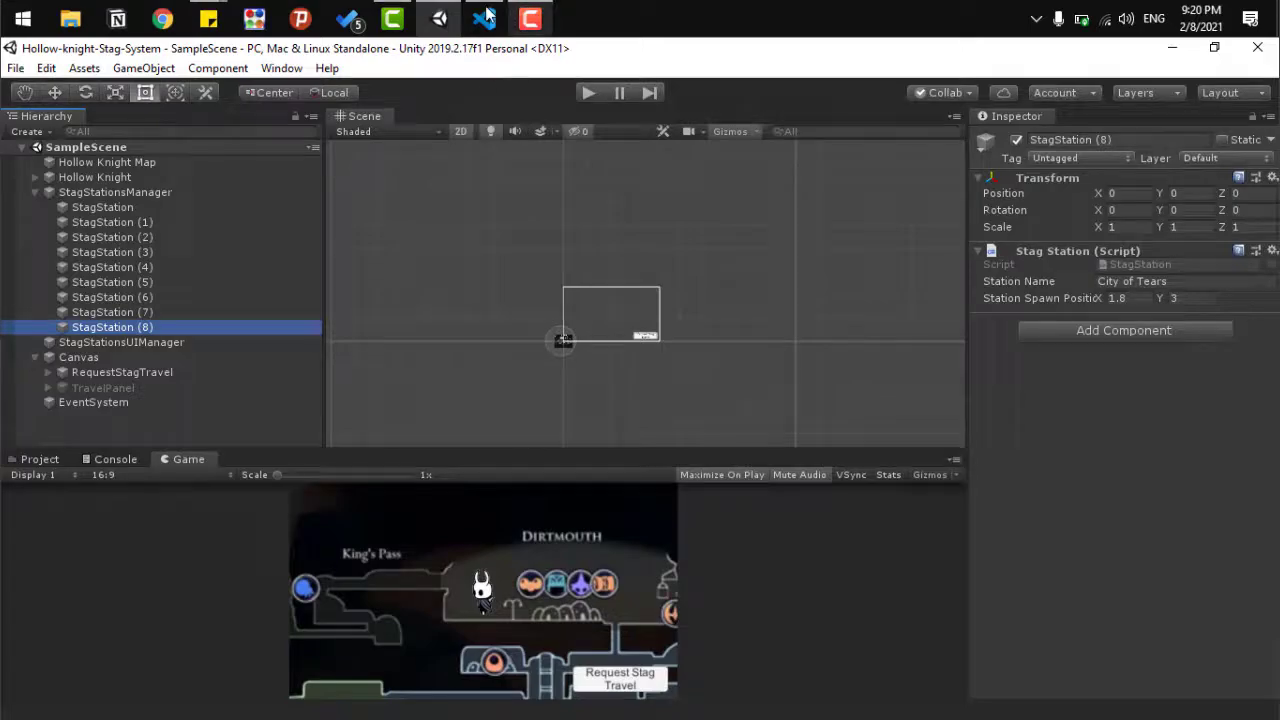
Select the City of Tears StagStation object to view its name and spawn position
left_click(484, 18)
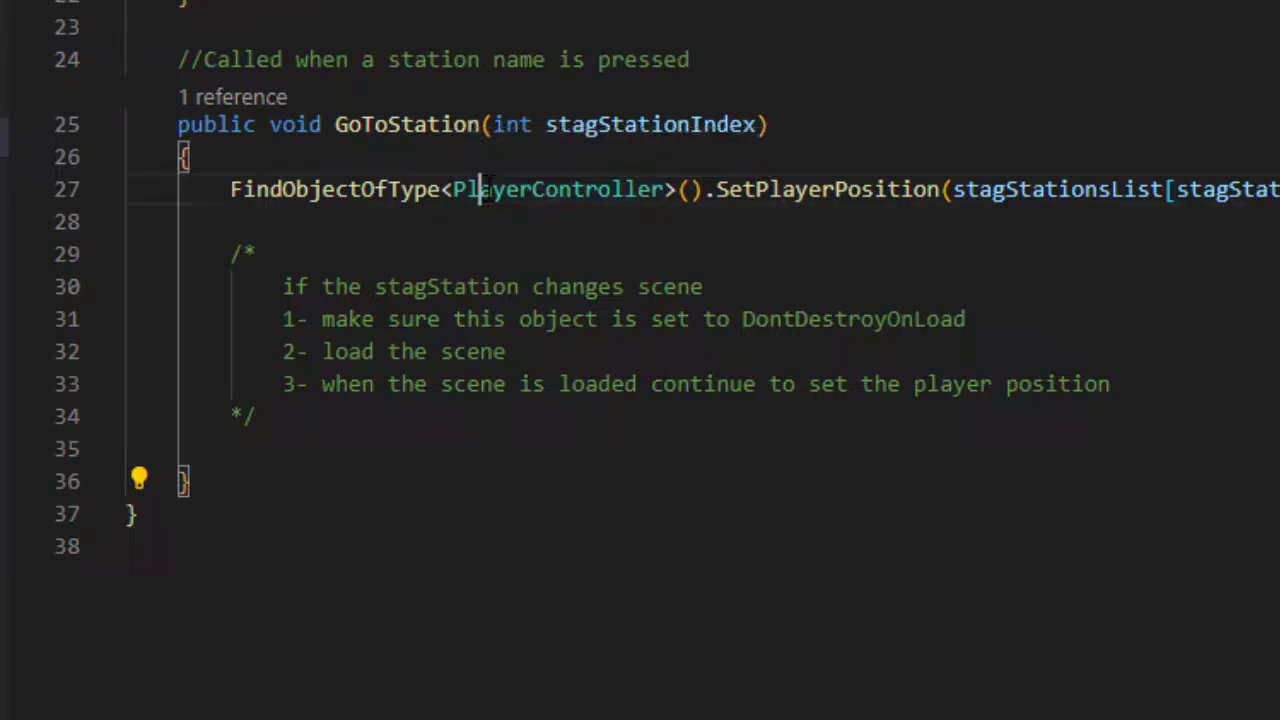
double_click(558, 188)
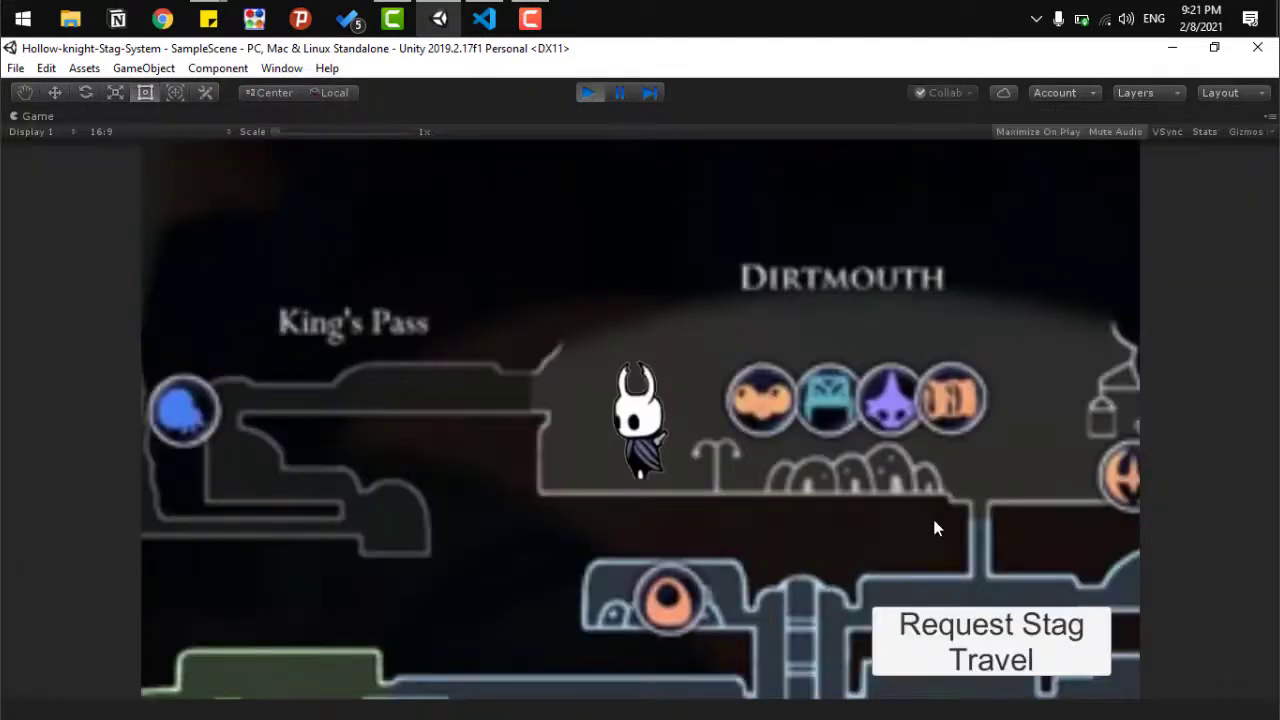
Show the station list and inspect the generated StagStationButton clones under Buttons Panel
left_click(990, 640)
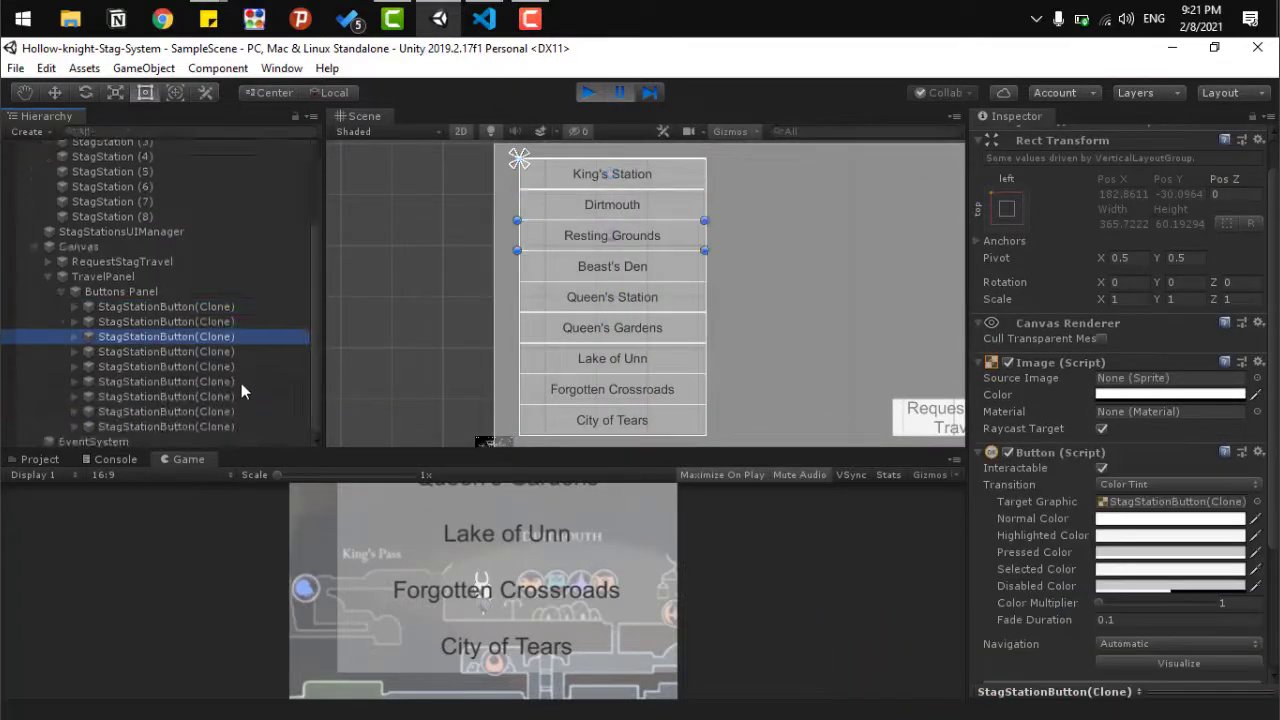
left_click(168, 352)
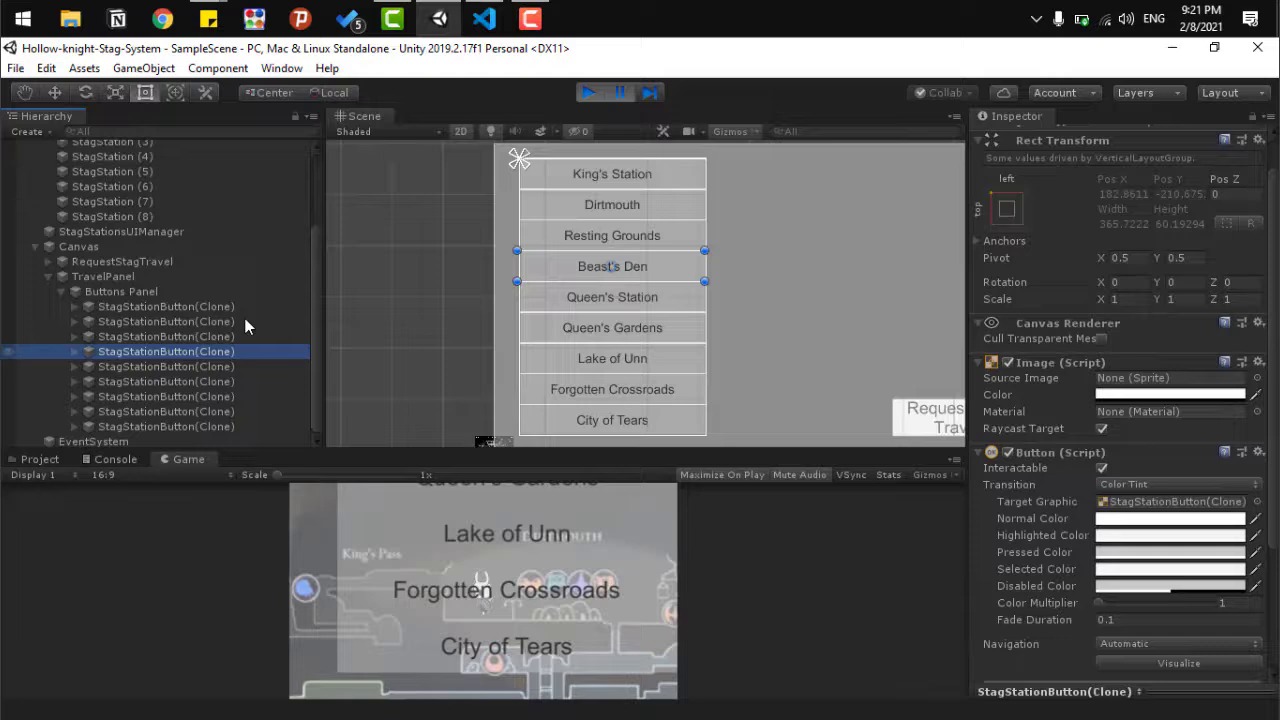
left_click(484, 18)
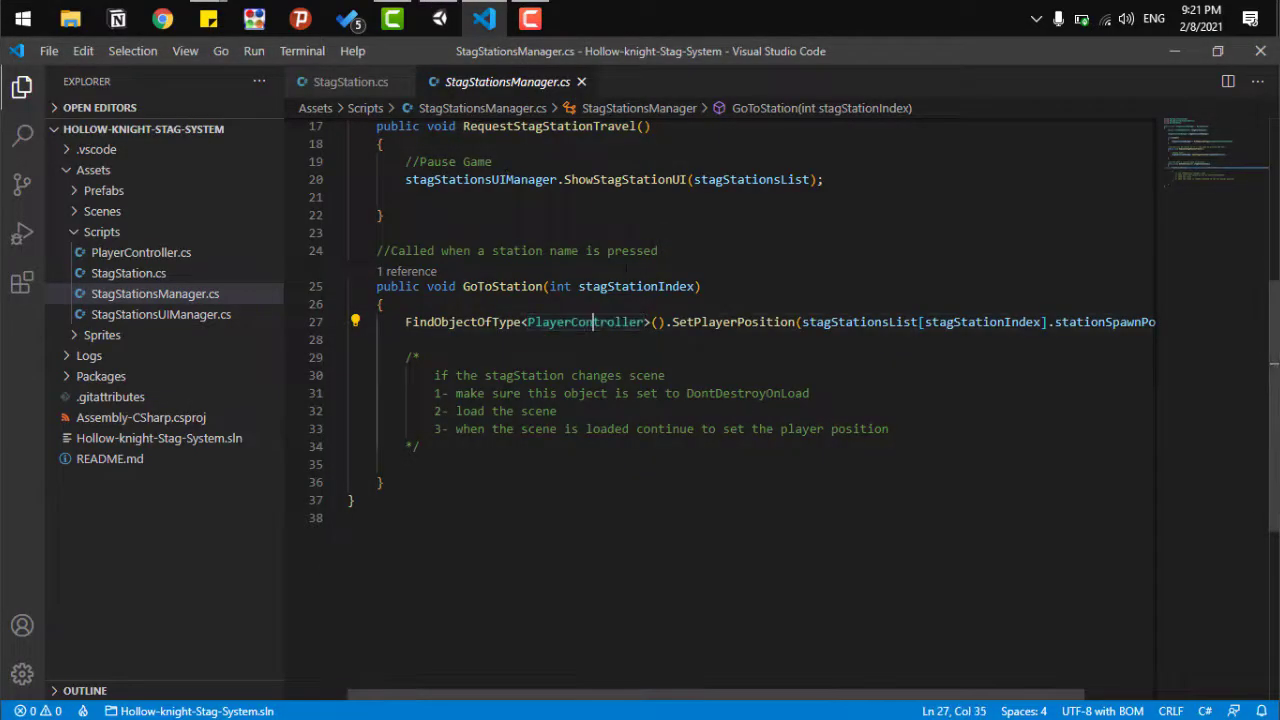
Review the StagStationsUIManager script's ResetUI and ShowStagStationUI button-building code
left_click(702, 286)
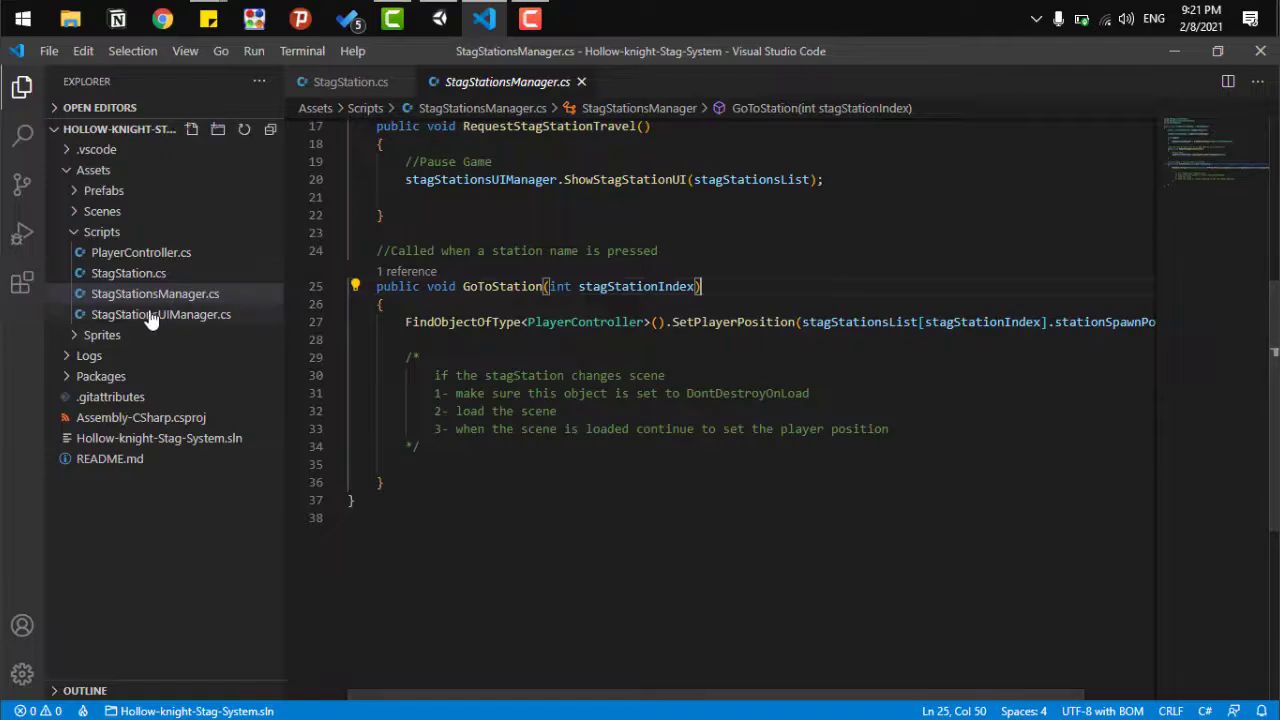
left_click(160, 314)
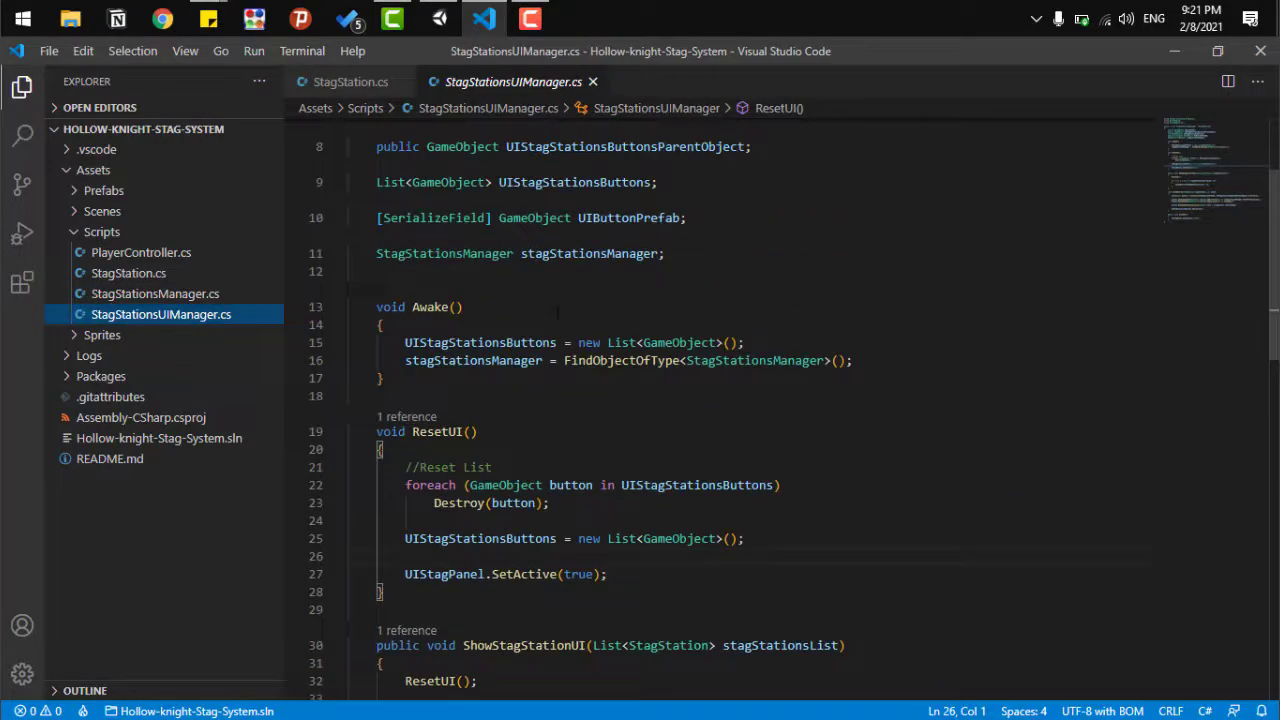
scroll("down", 3)
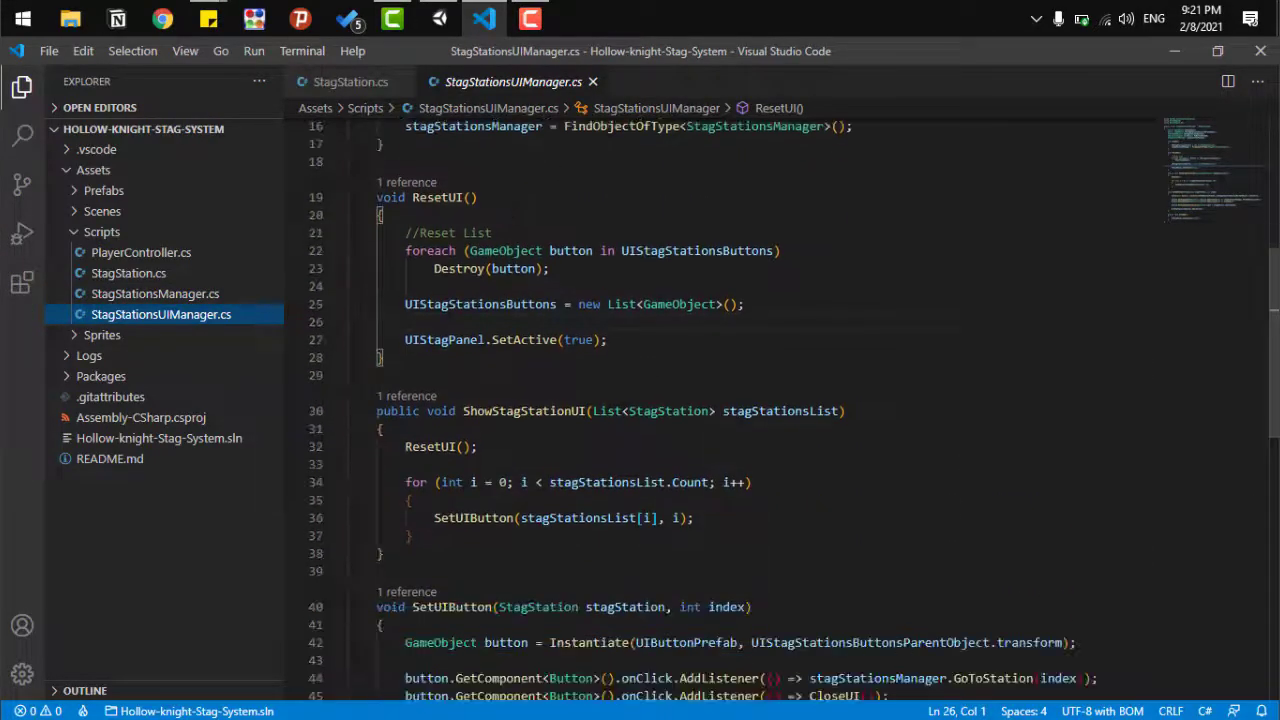
left_click(140, 252)
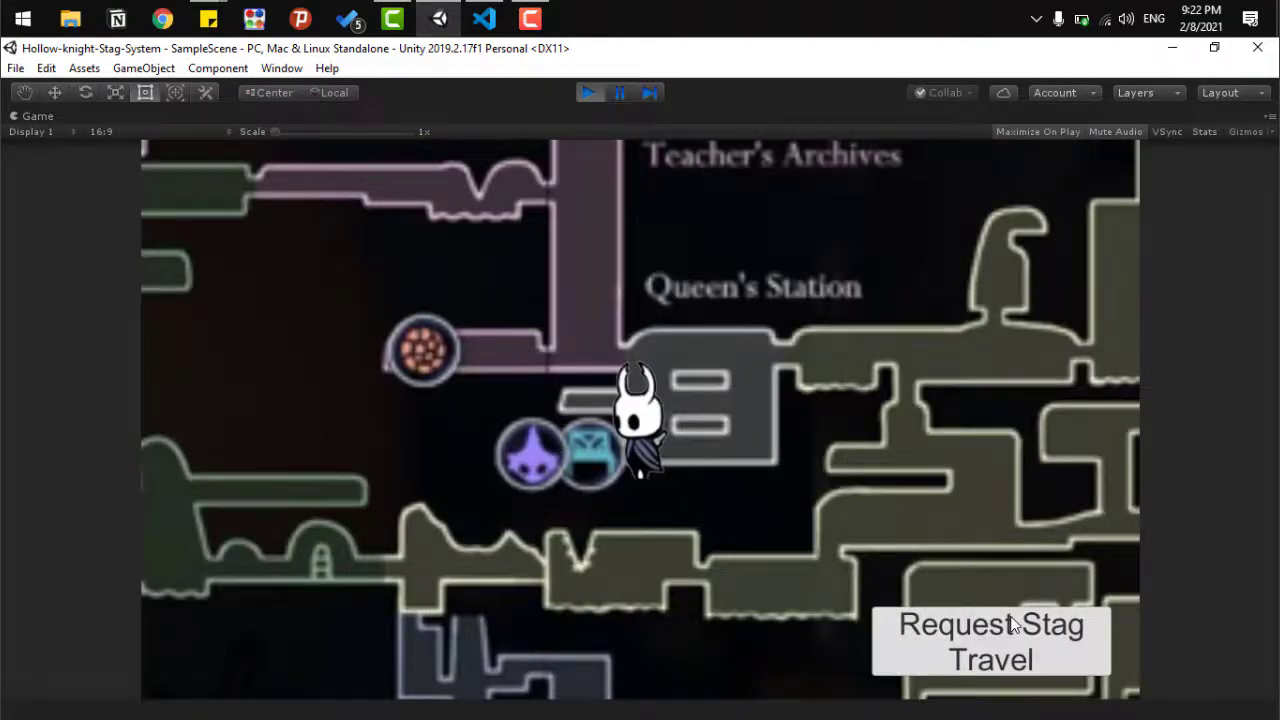
Request stag travel from Queen's Station and choose King's Station to move the Knight there
left_click(990, 640)
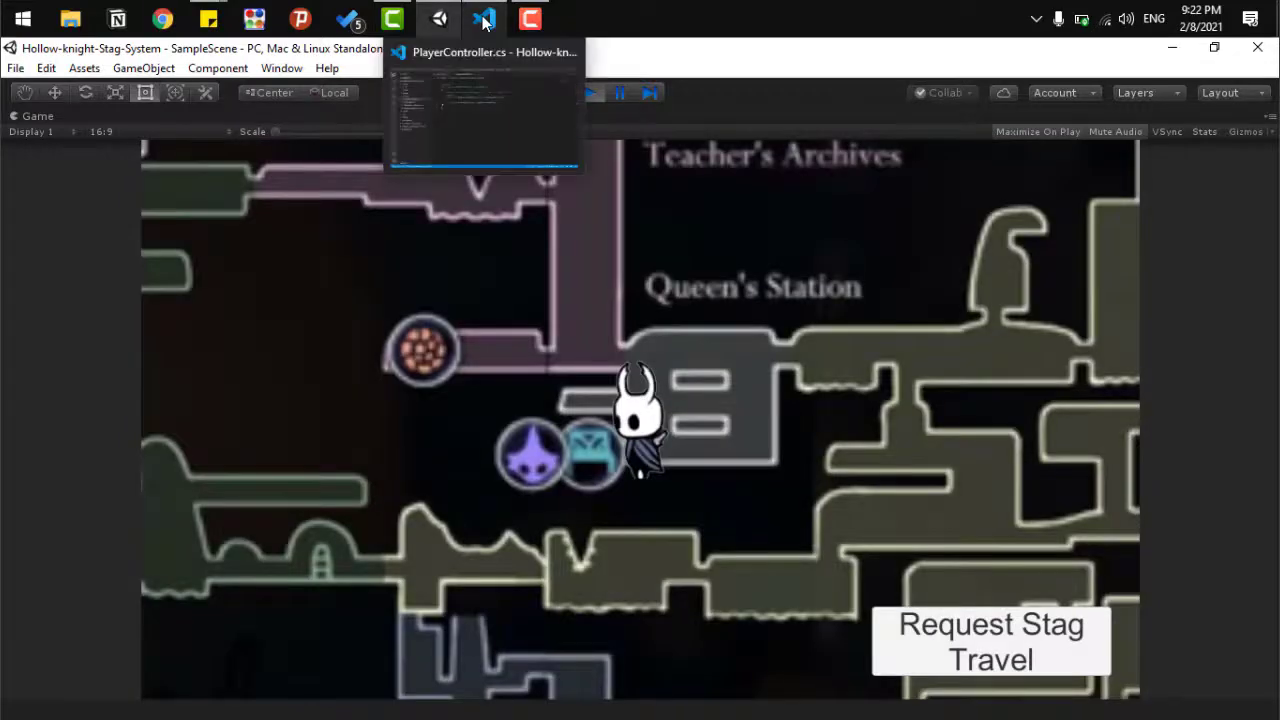
left_click(484, 18)
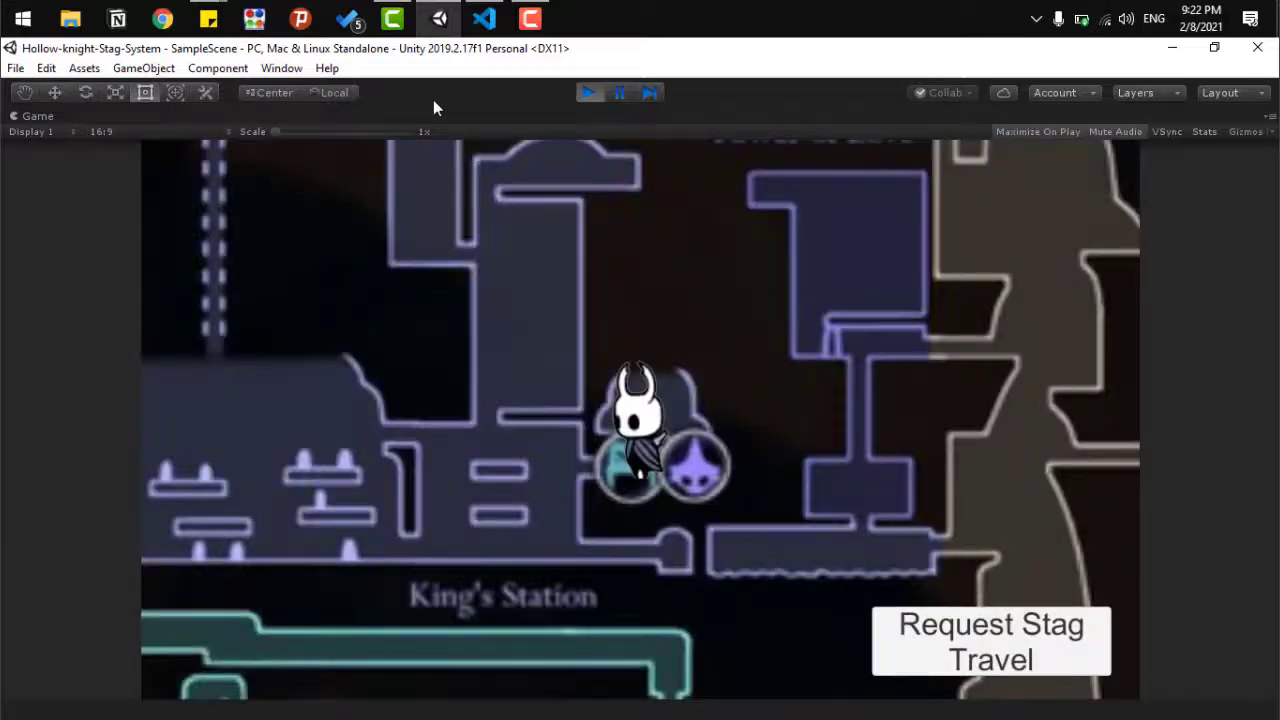
left_click(484, 18)
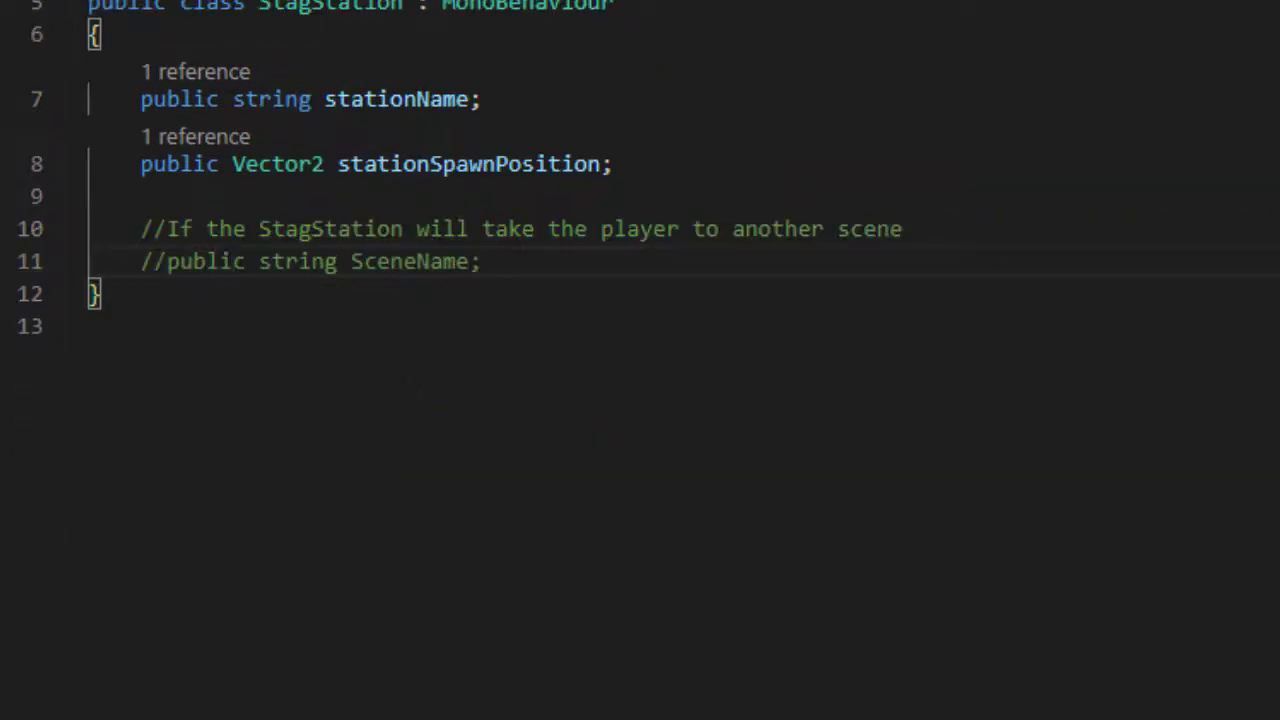
Scroll to GoToStation's commented steps for stations that change scene
scroll("down", 3)
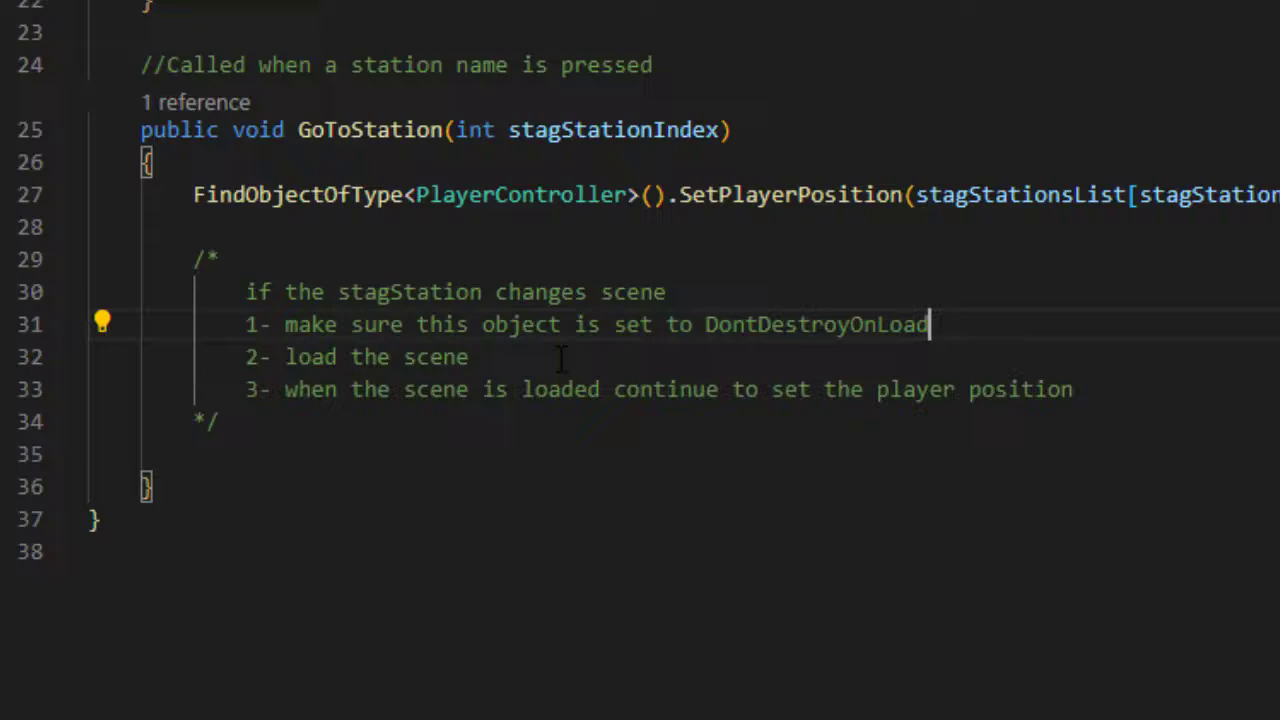